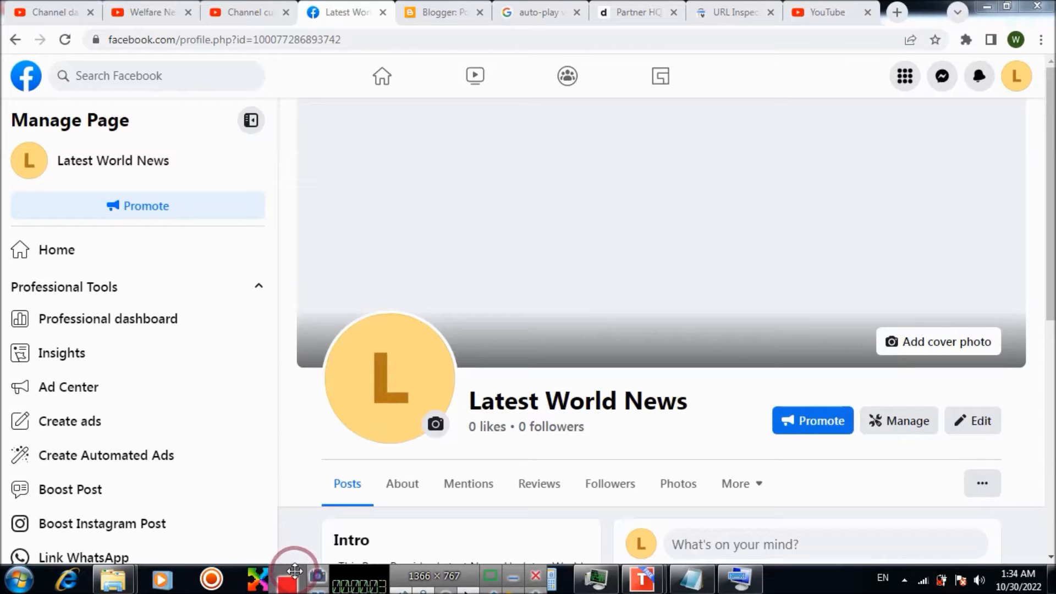
mouse_move(300, 568)
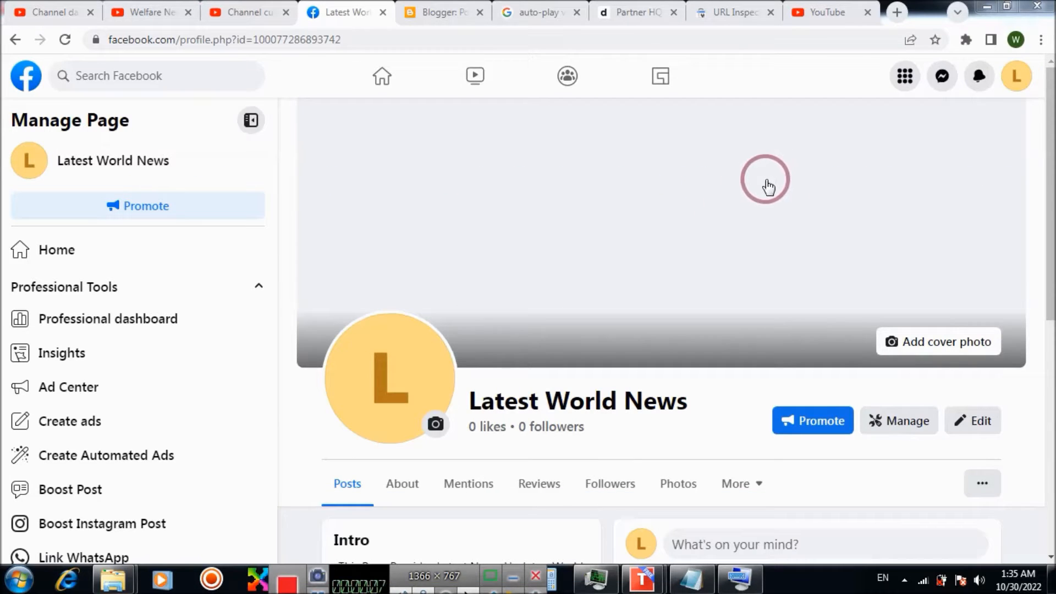
mouse_move(737, 100)
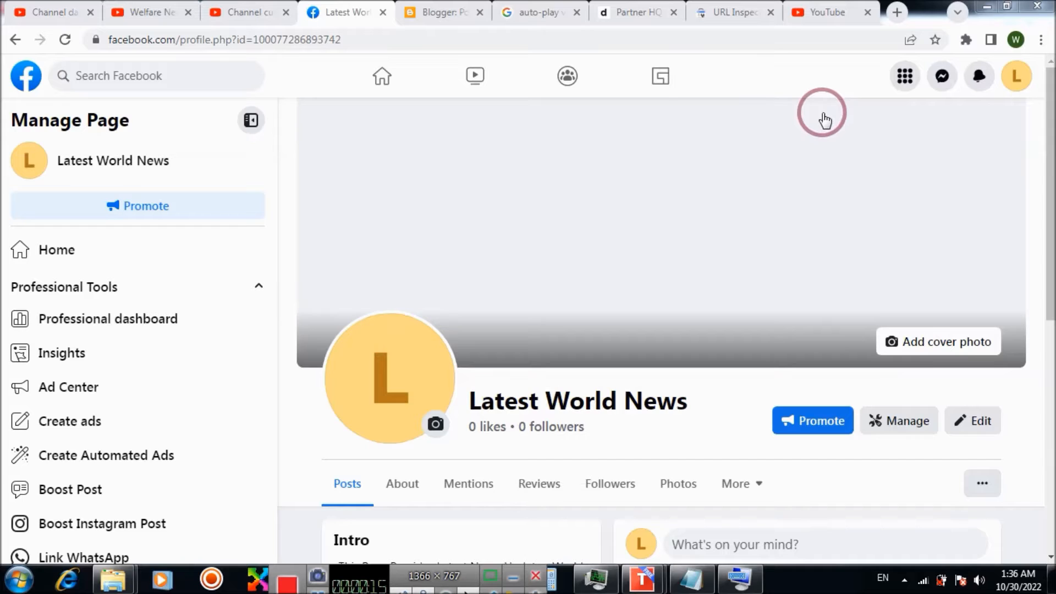
mouse_move(1025, 77)
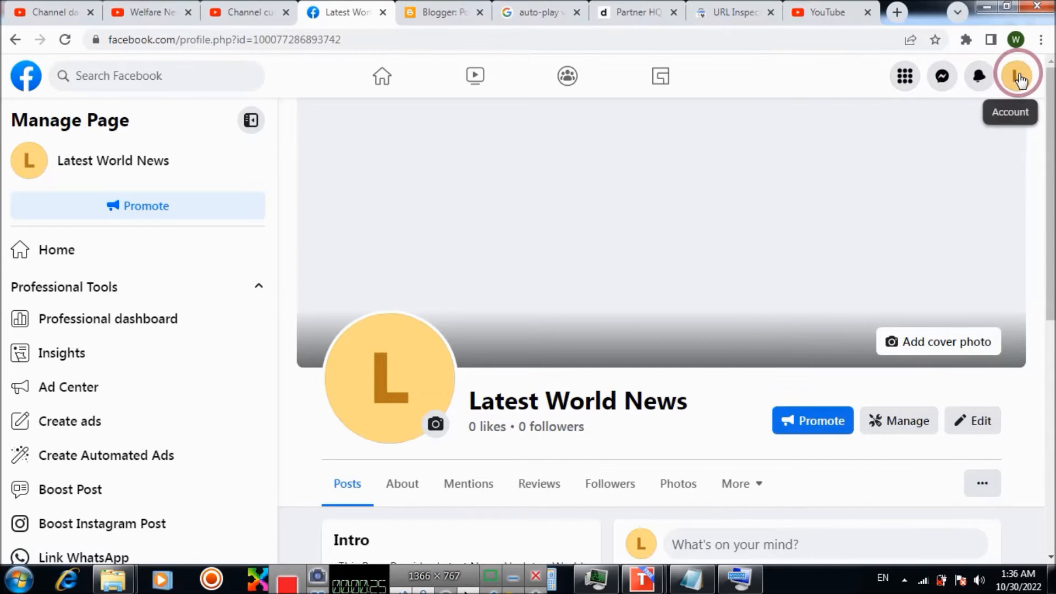
Reach the full Settings page from the Account menu via Settings & privacy
click(1017, 76)
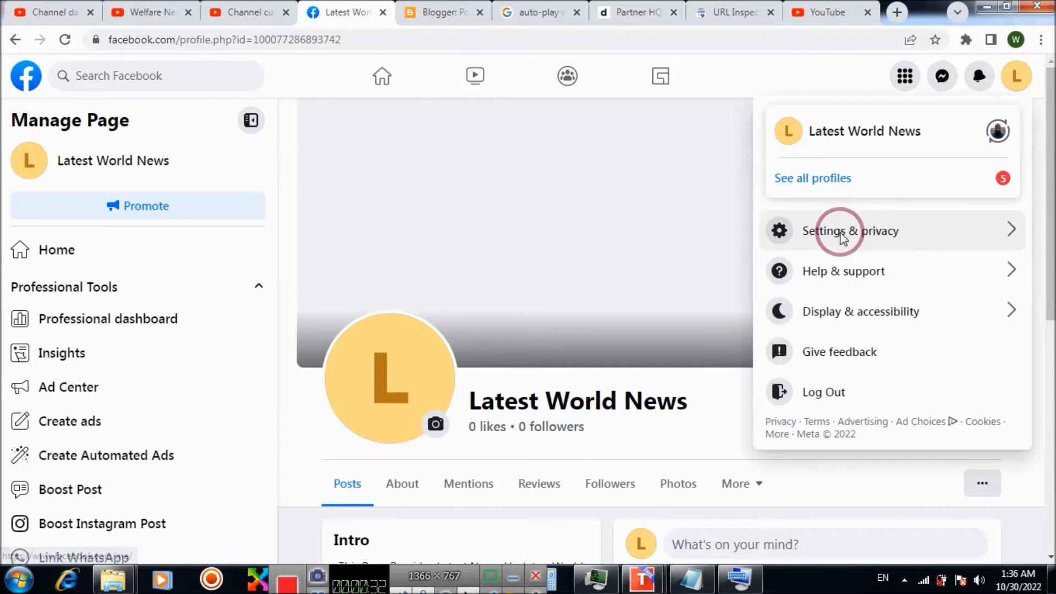
click(843, 231)
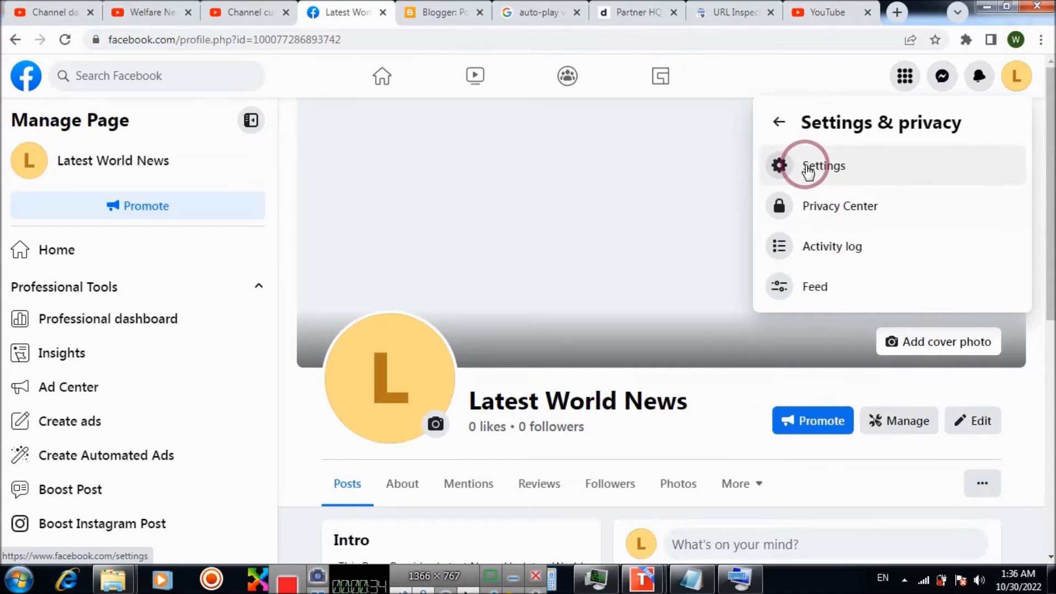
click(816, 166)
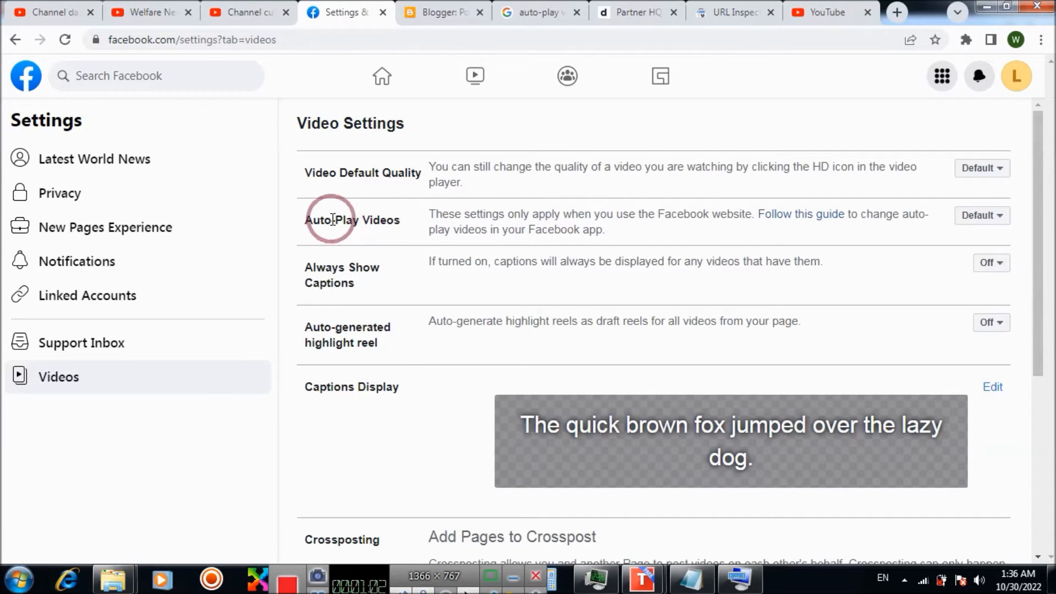
click(982, 216)
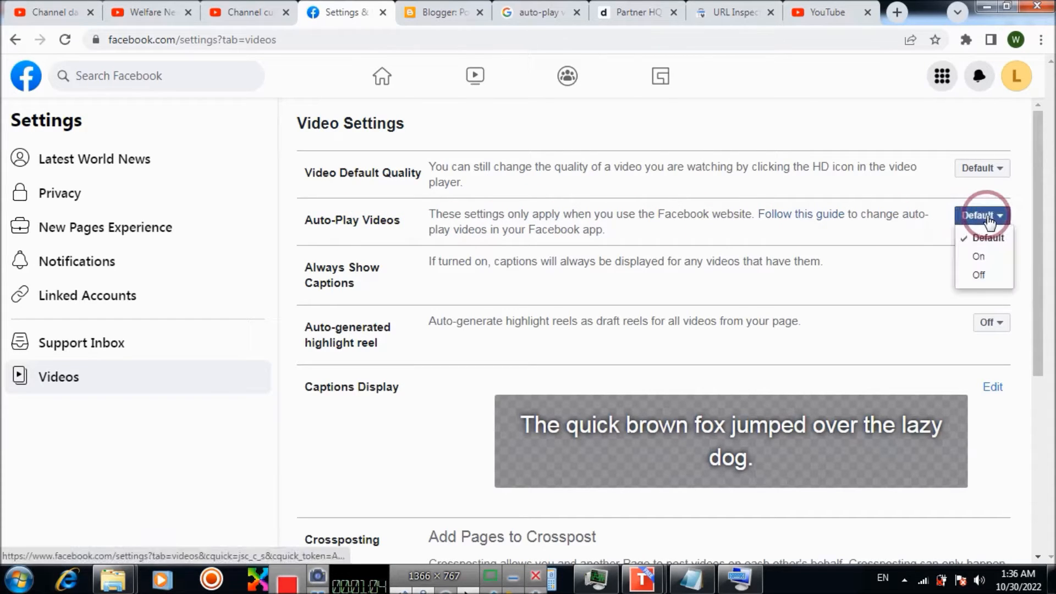
click(979, 275)
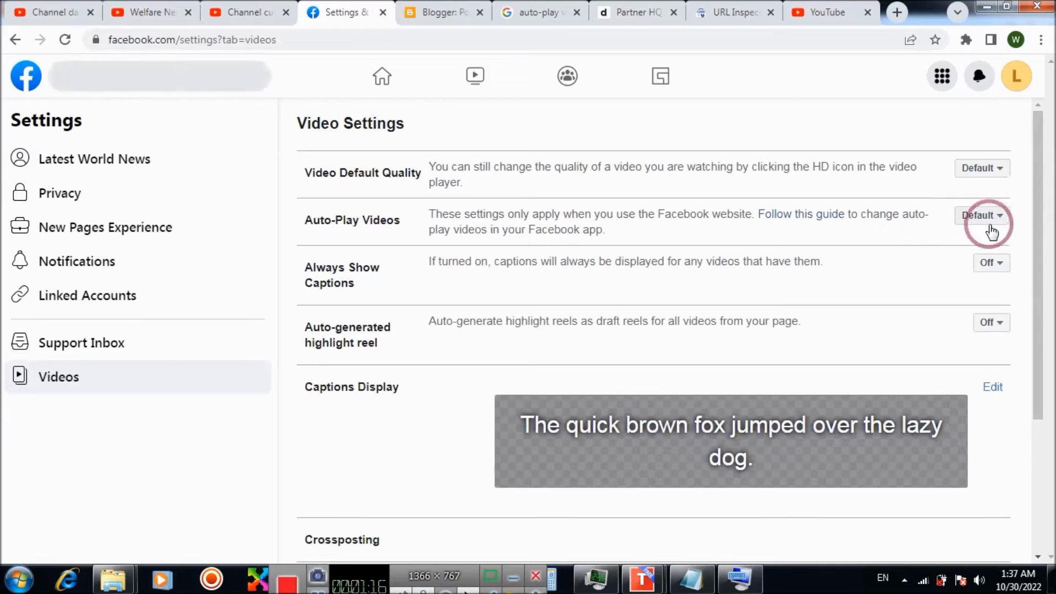
click(982, 216)
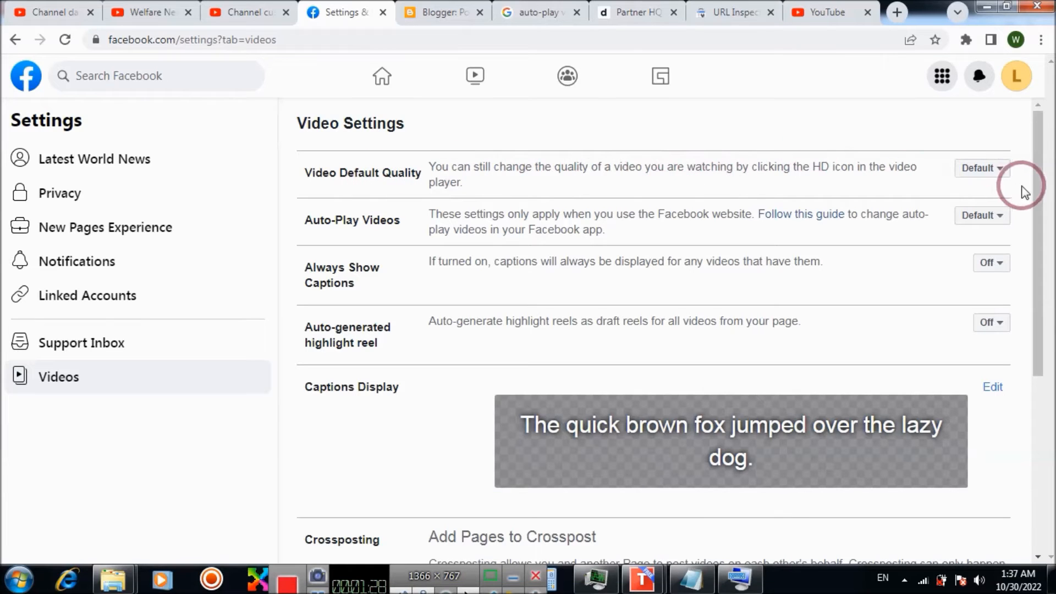
Set Video Default Quality to HD if available
click(981, 168)
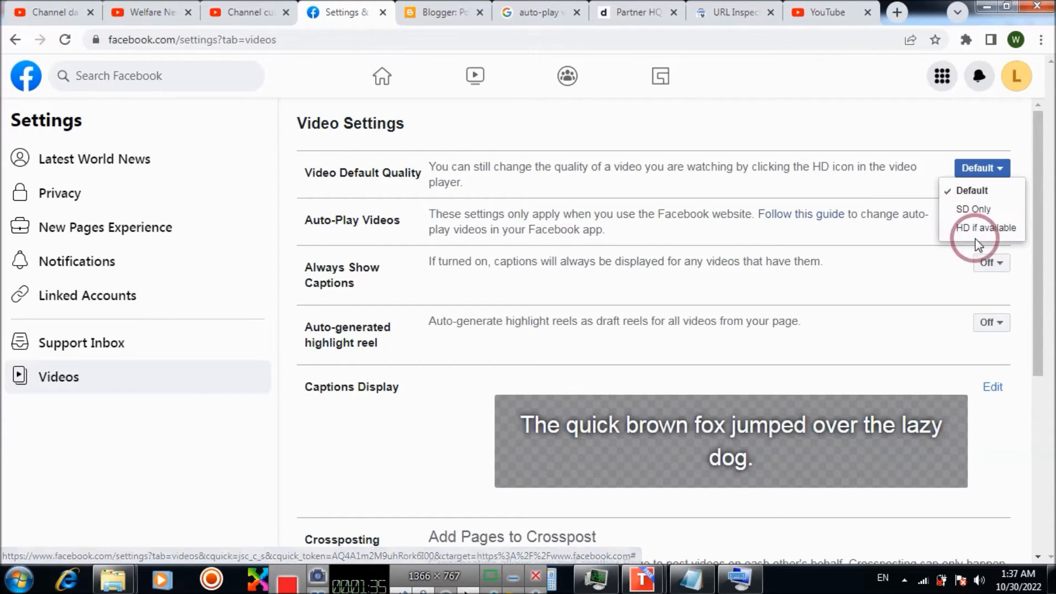
click(986, 228)
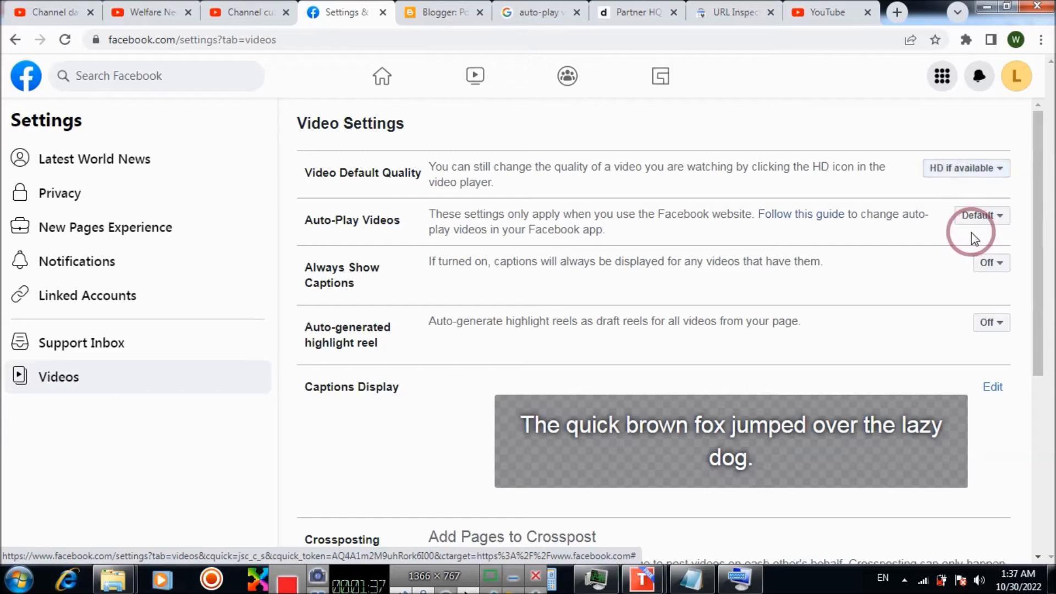
mouse_move(1017, 239)
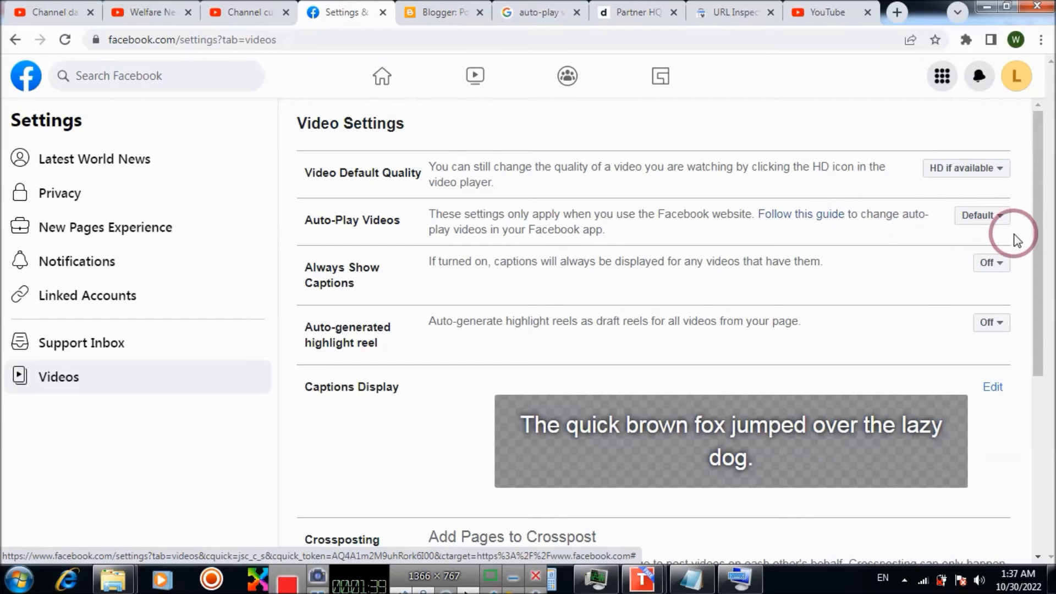
mouse_move(952, 221)
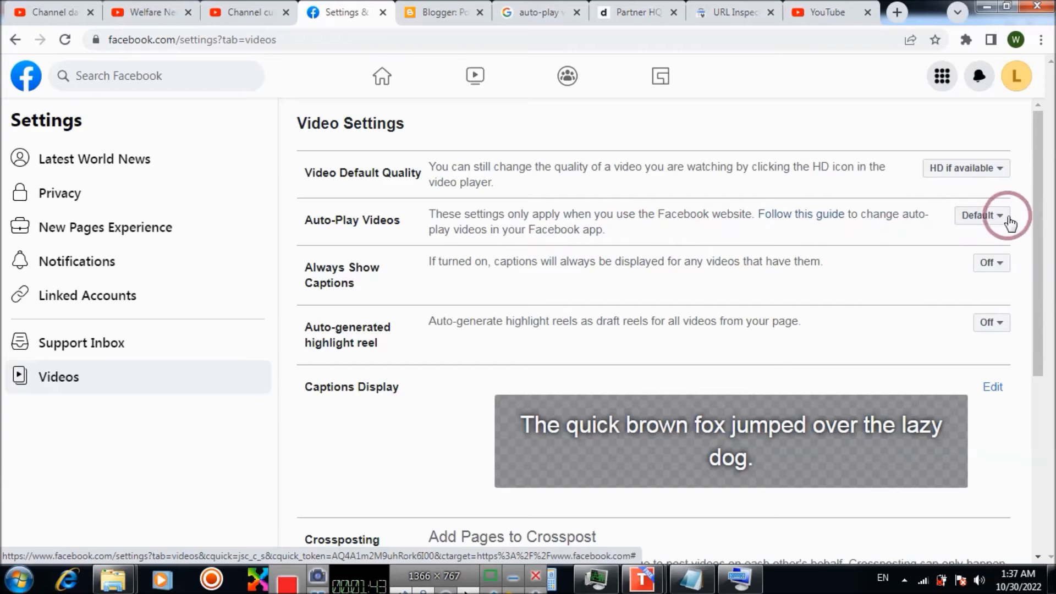
Set Auto-Play Videos to Off and return to the Videos settings after the page reloads
click(997, 216)
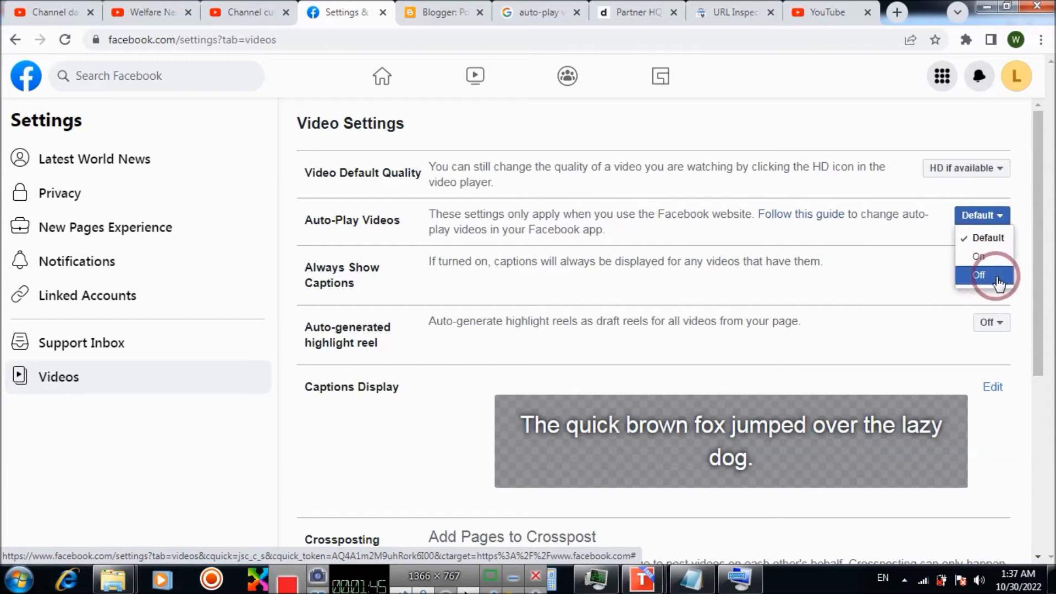
click(979, 275)
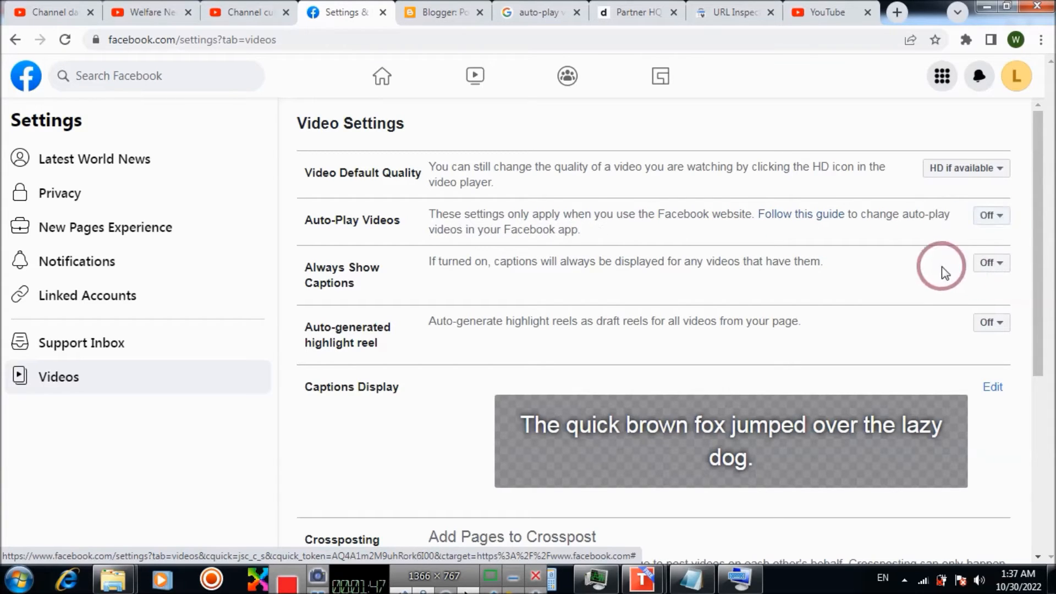
mouse_move(783, 226)
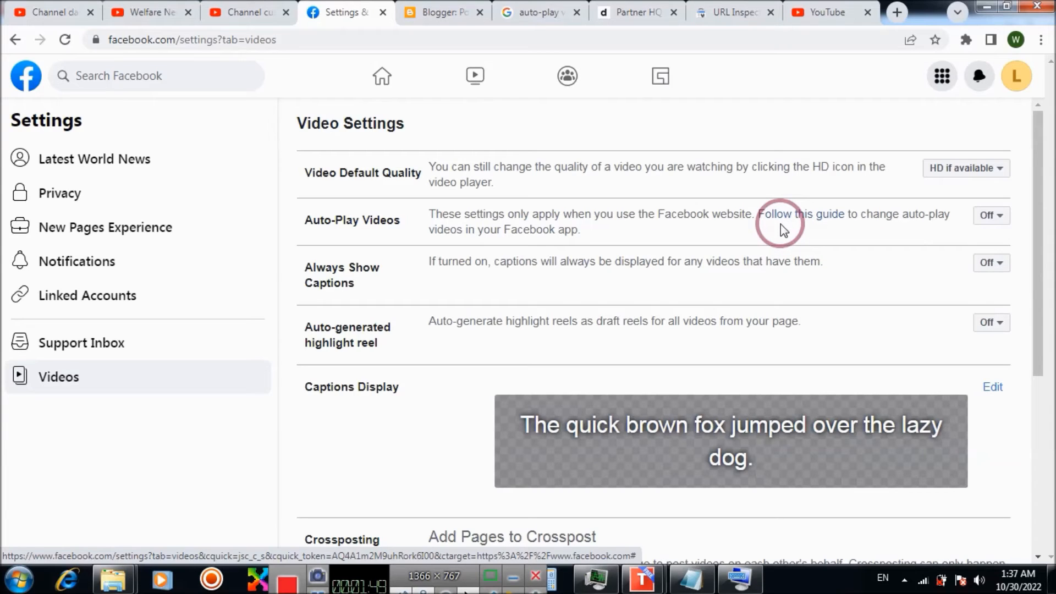
click(801, 214)
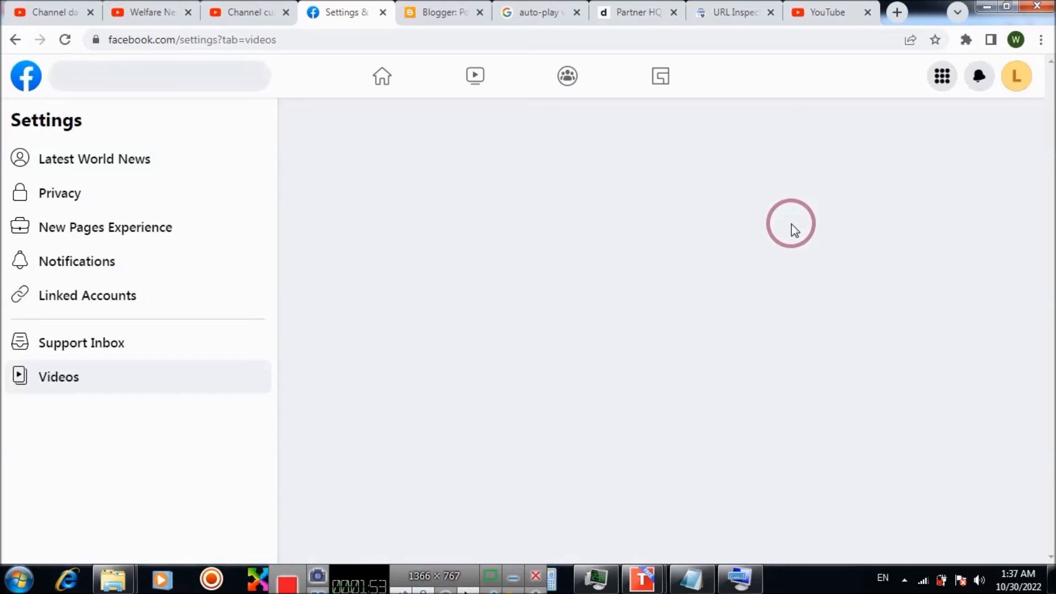
click(59, 376)
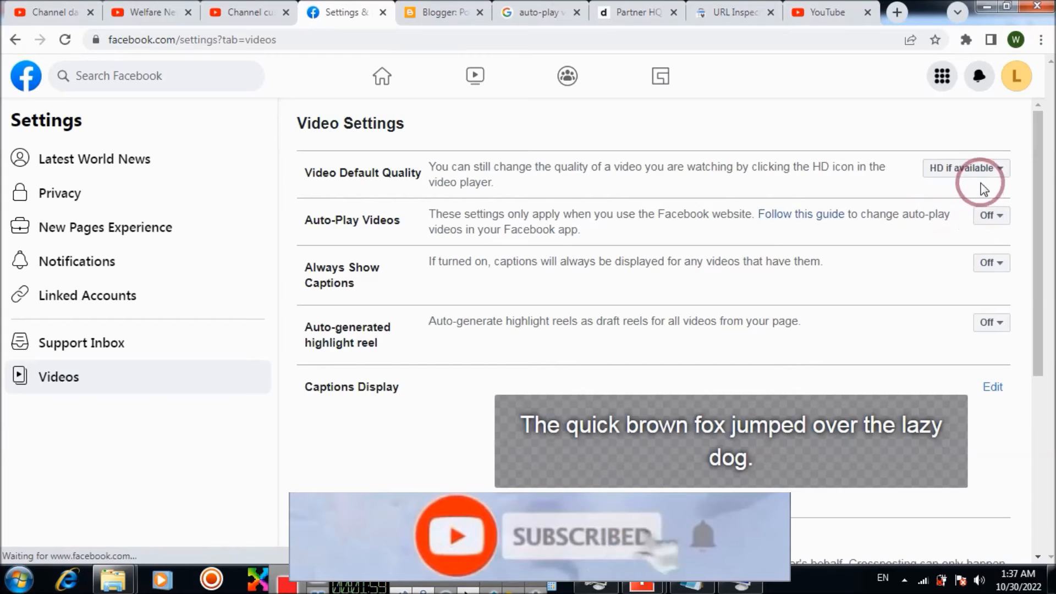
Return Video Default Quality to Default, leaving Auto-Play Videos Off
click(966, 167)
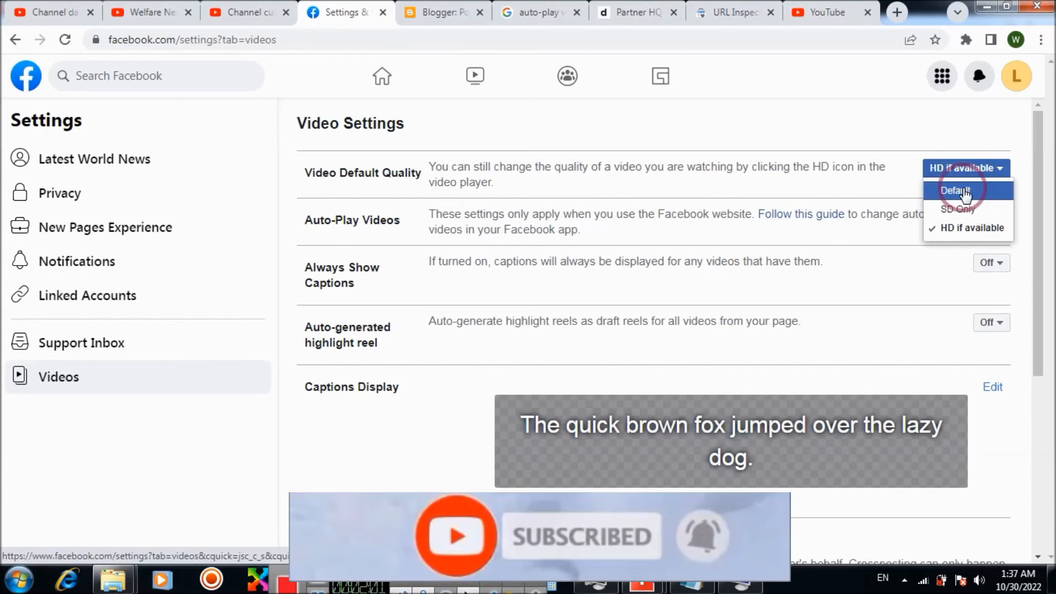
click(955, 193)
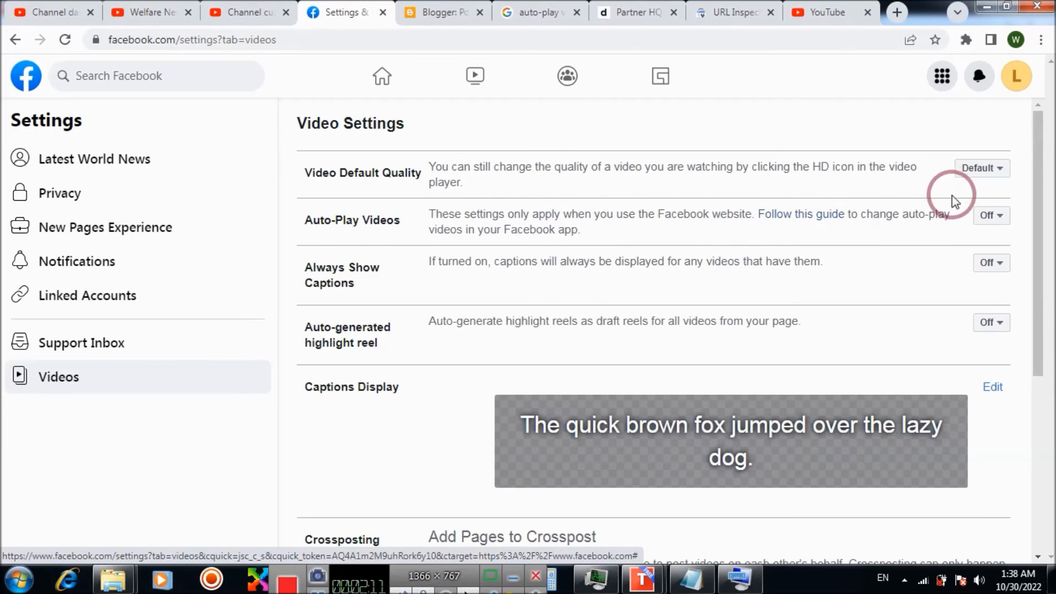
mouse_move(951, 168)
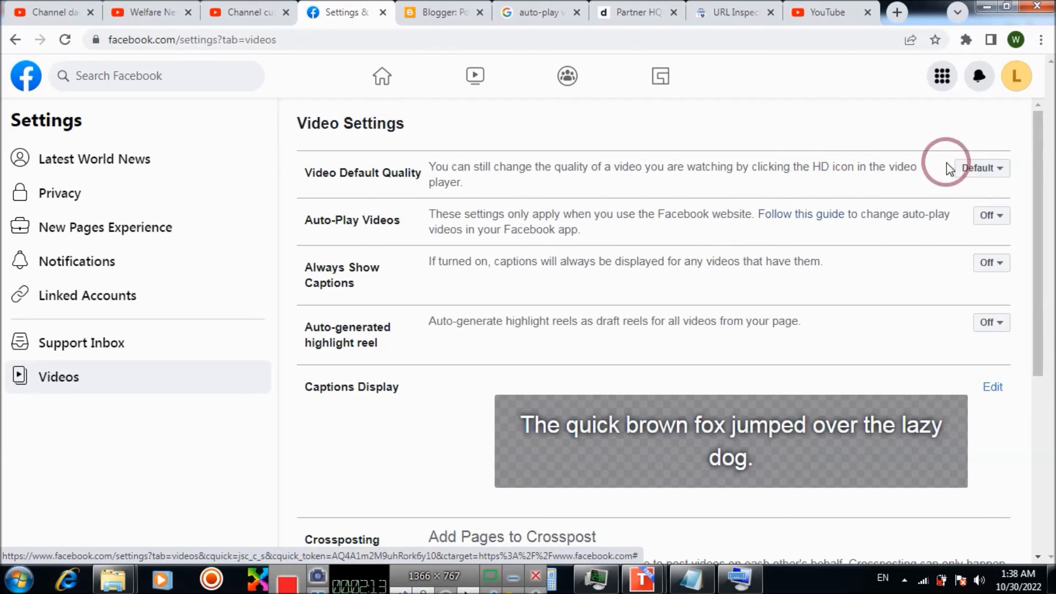
mouse_move(453, 193)
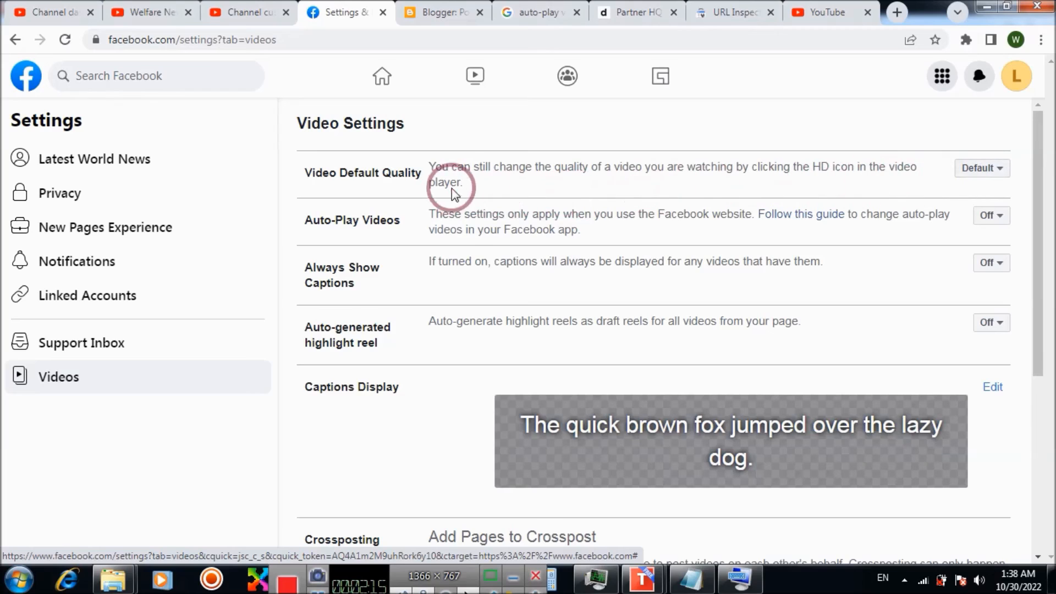